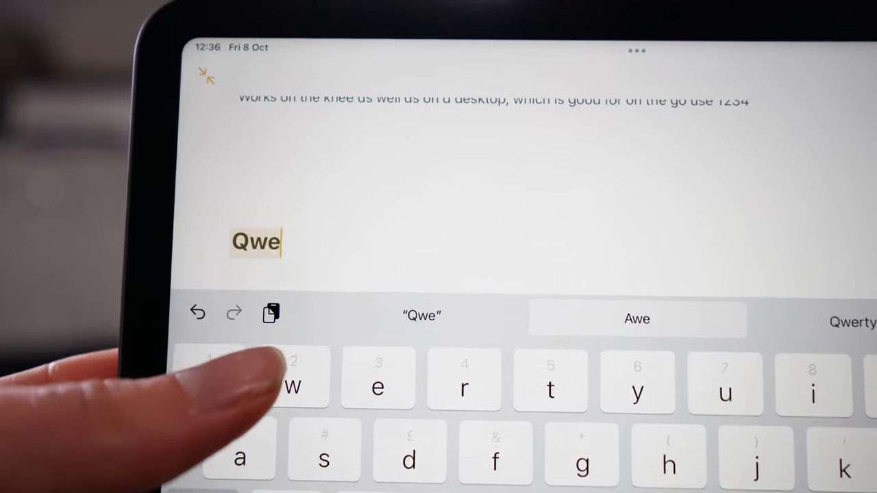
{"action": "type", "text": "12"}
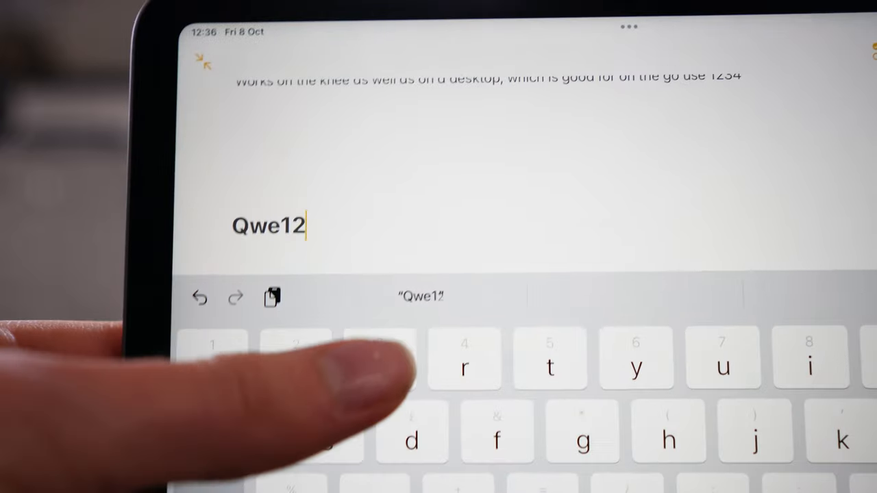
{"action": "type", "text": "34"}
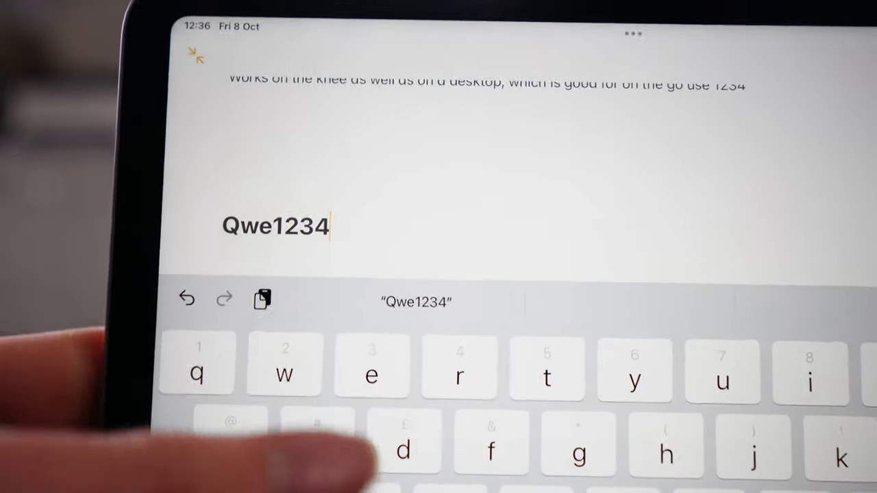